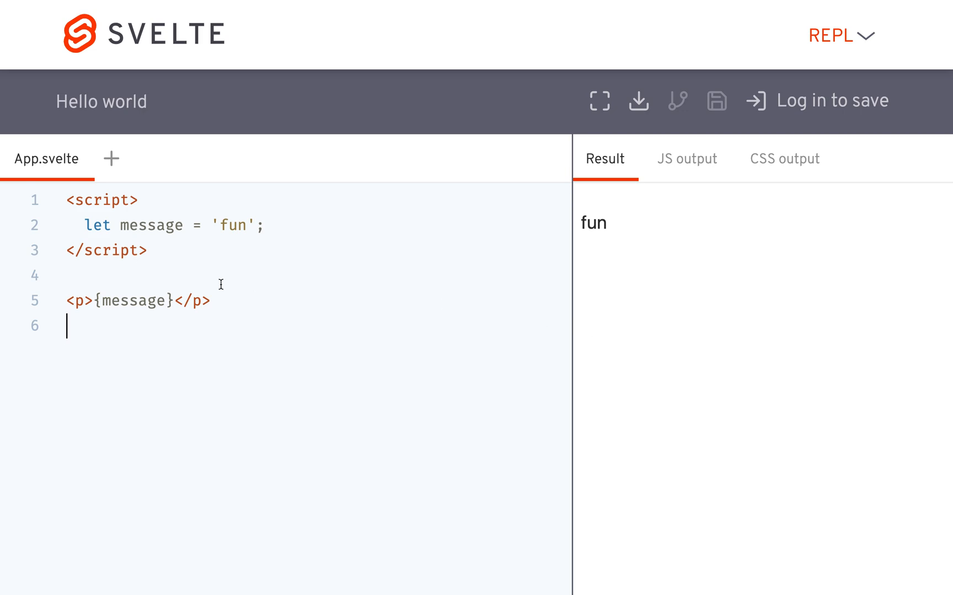
mouse_move(171, 282)
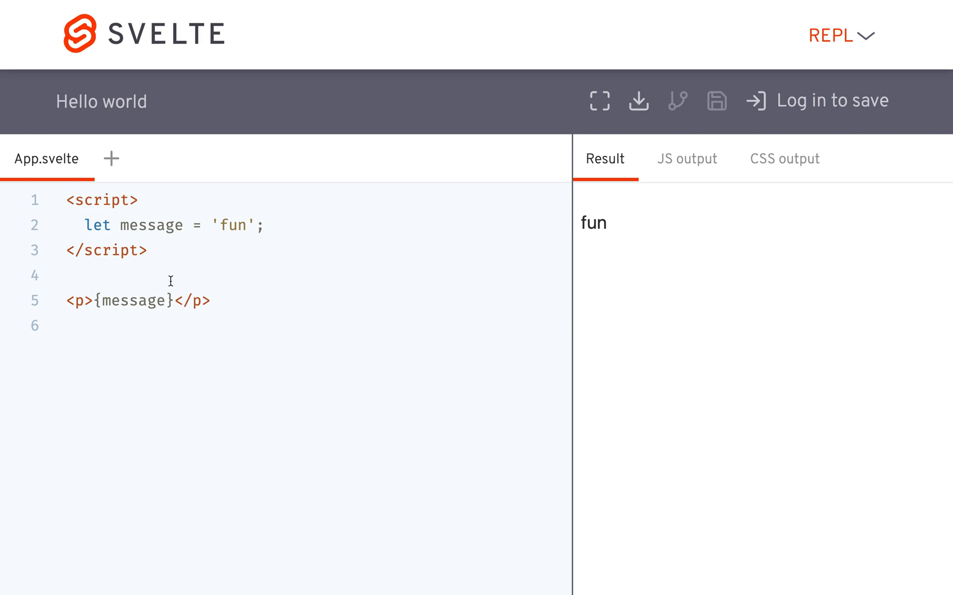
Add <button on:click={()=> message+='button'}>button</button> below the paragraph and test it.
key(Enter)
text(<button>)
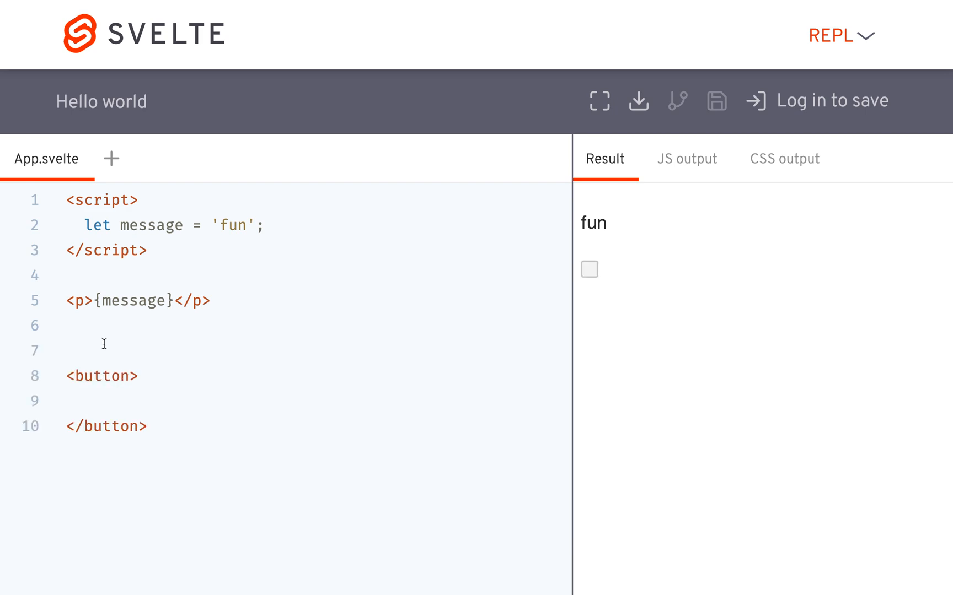
text(on:)
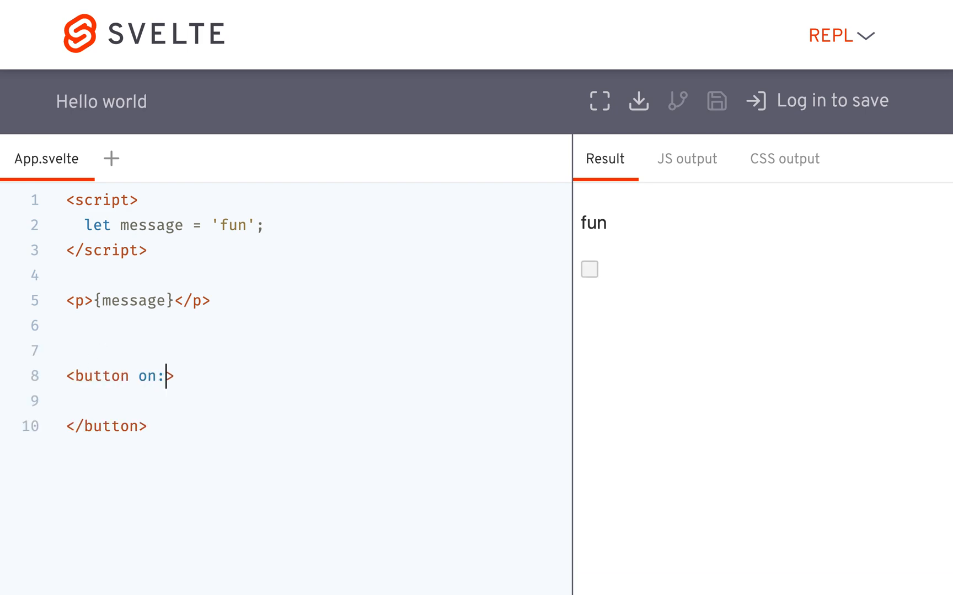
text(click={)
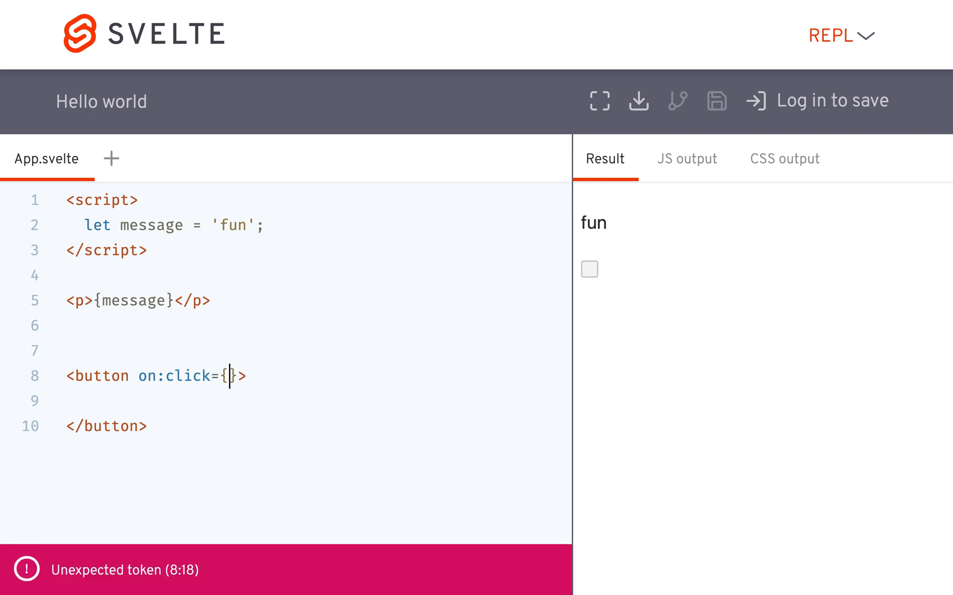
text(()=>)
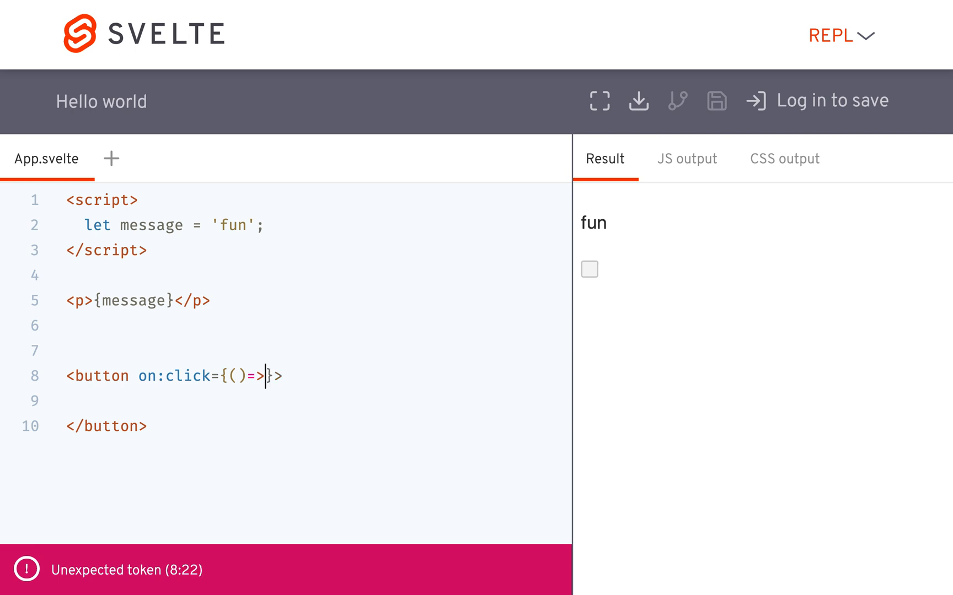
text(mess)
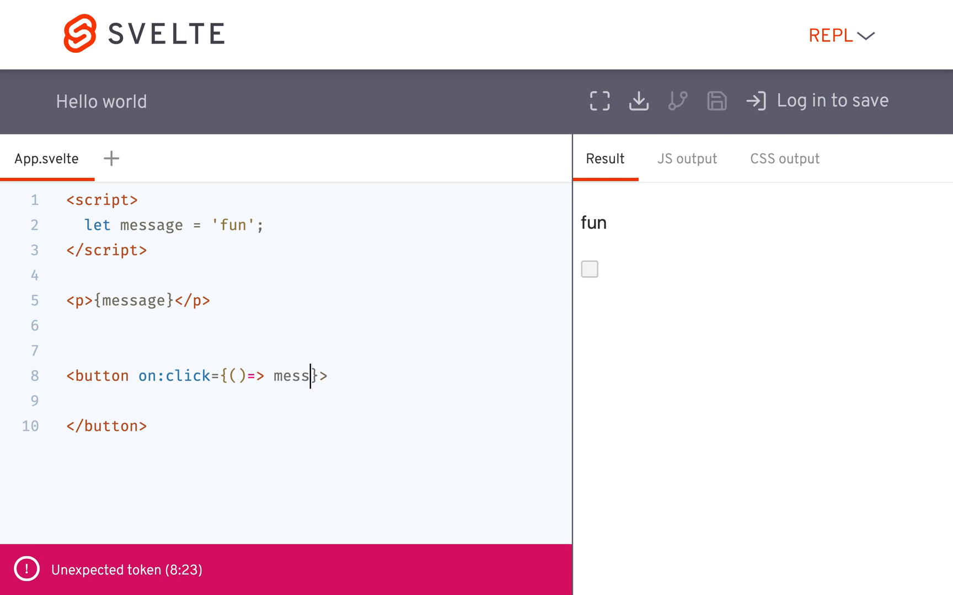
text(age+='but')
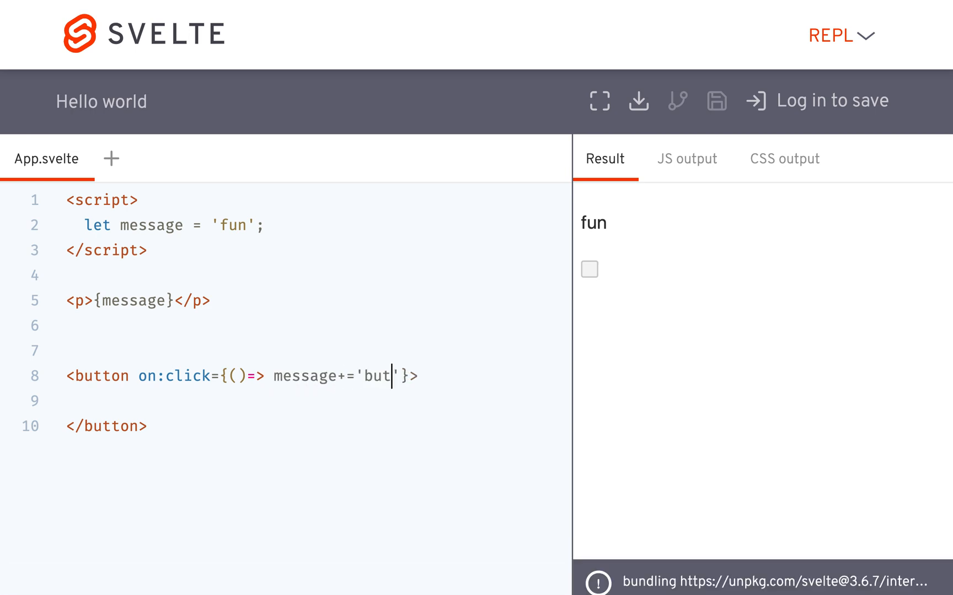
text(ton)
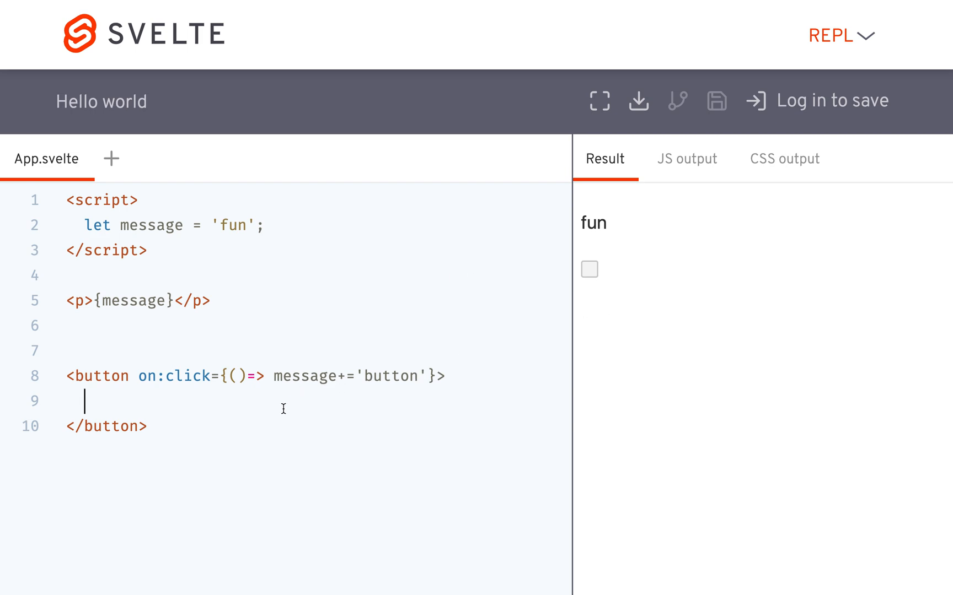
text(button)
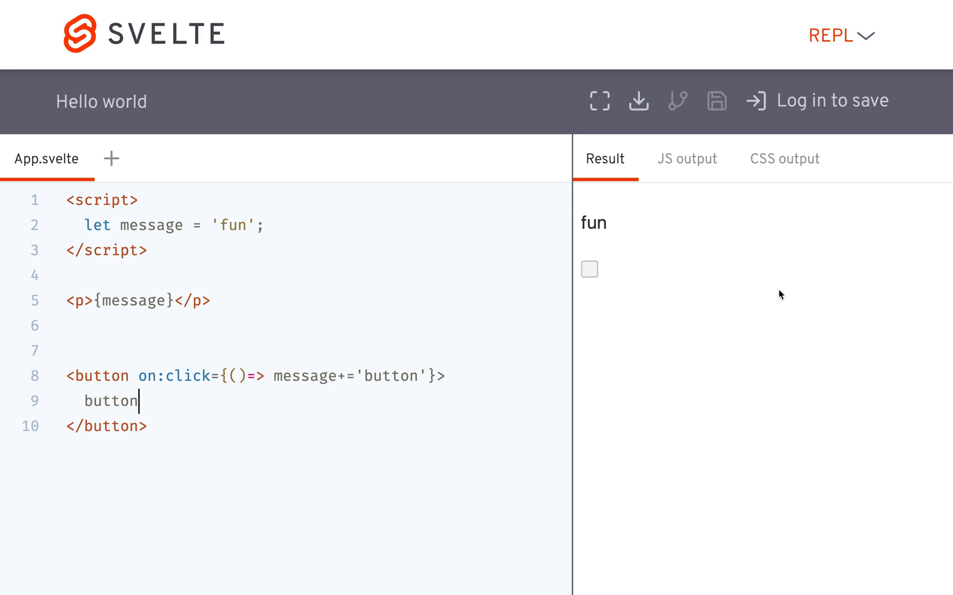
click(615, 272)
text(|)
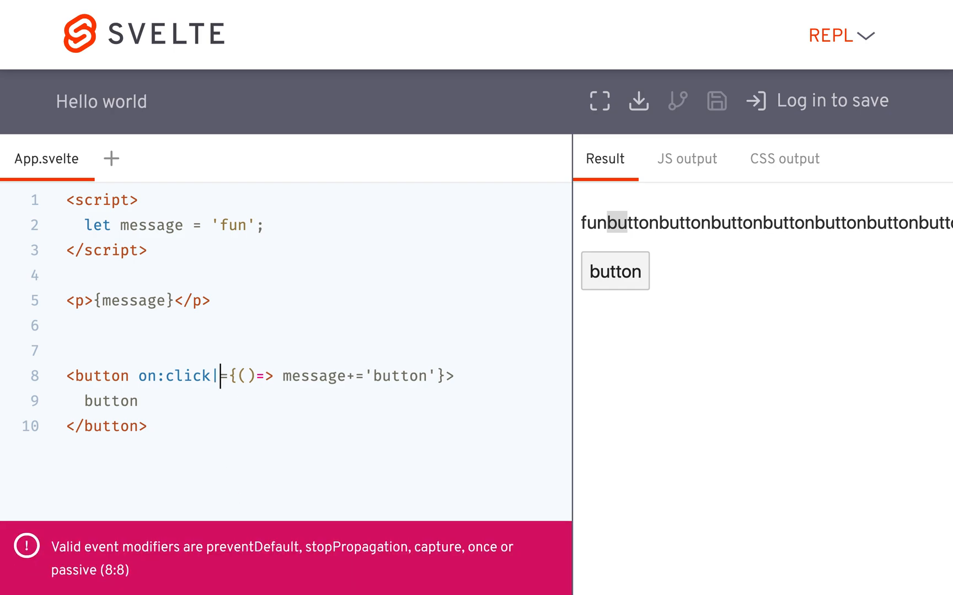
Add the |once modifier to on:click and confirm the button appends only once.
text(once)
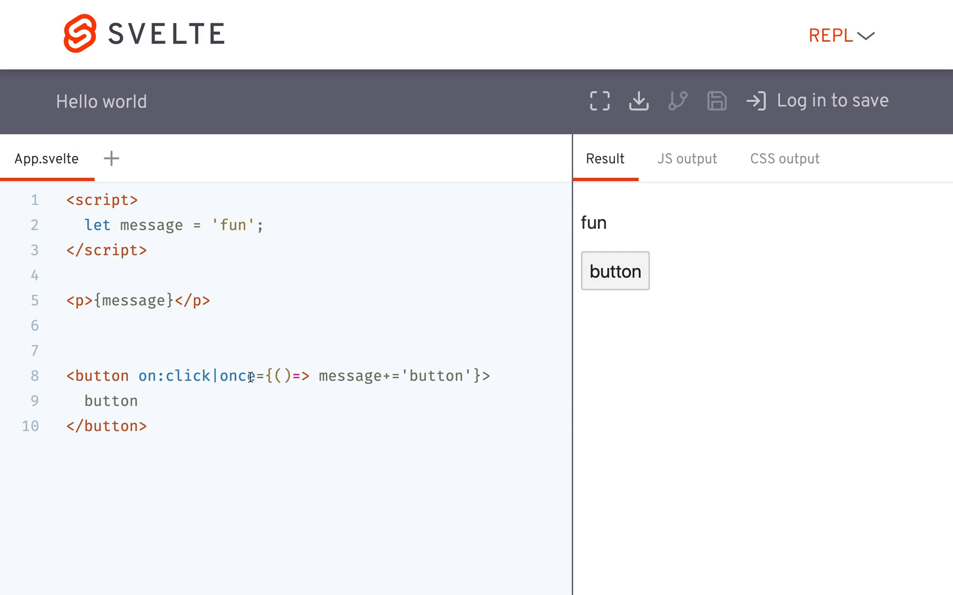
click(613, 271)
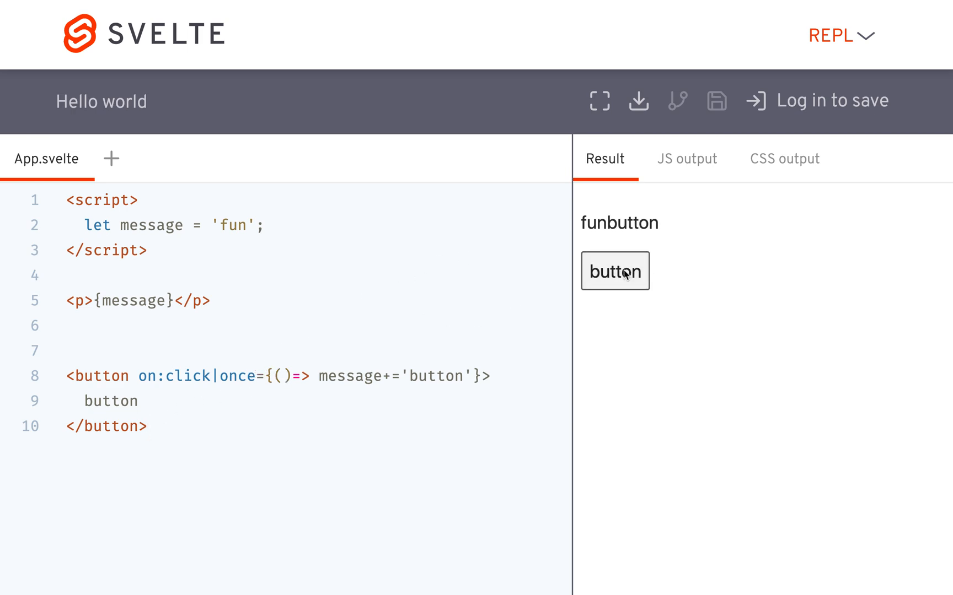
mouse_move(653, 220)
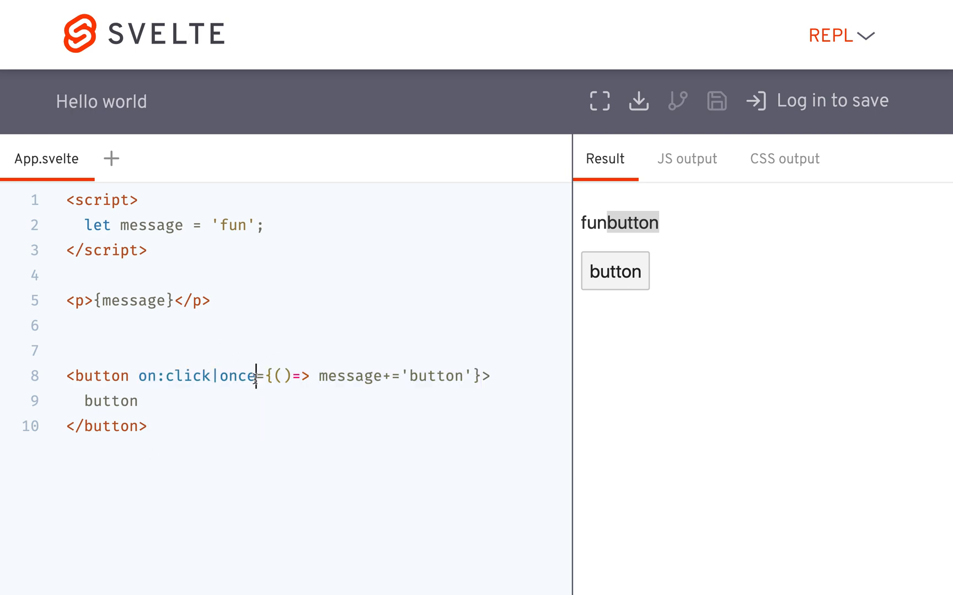
Replace |once with |preventDefault and click the button repeatedly to append 'button' each time.
text(prevent)
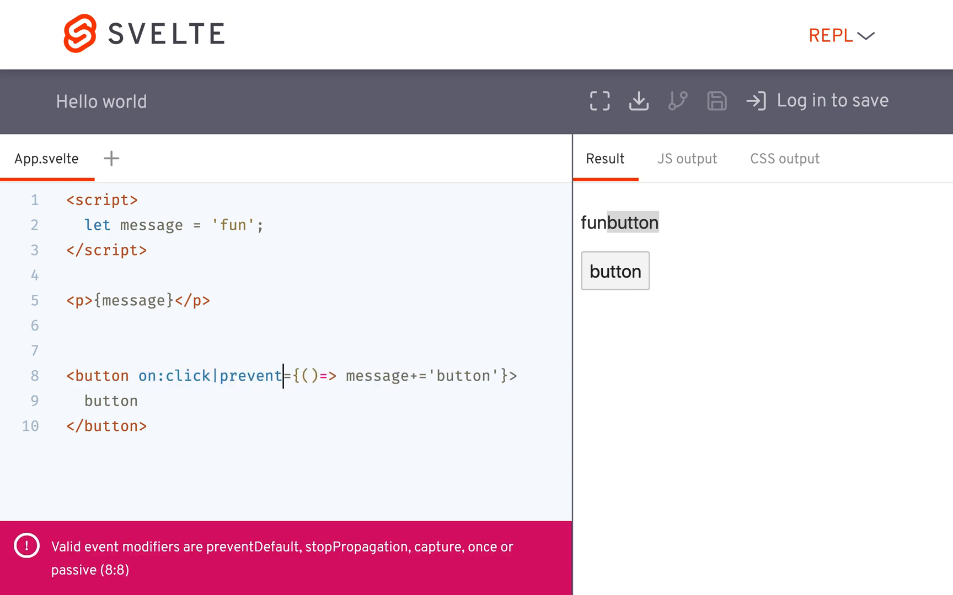
text(Default)
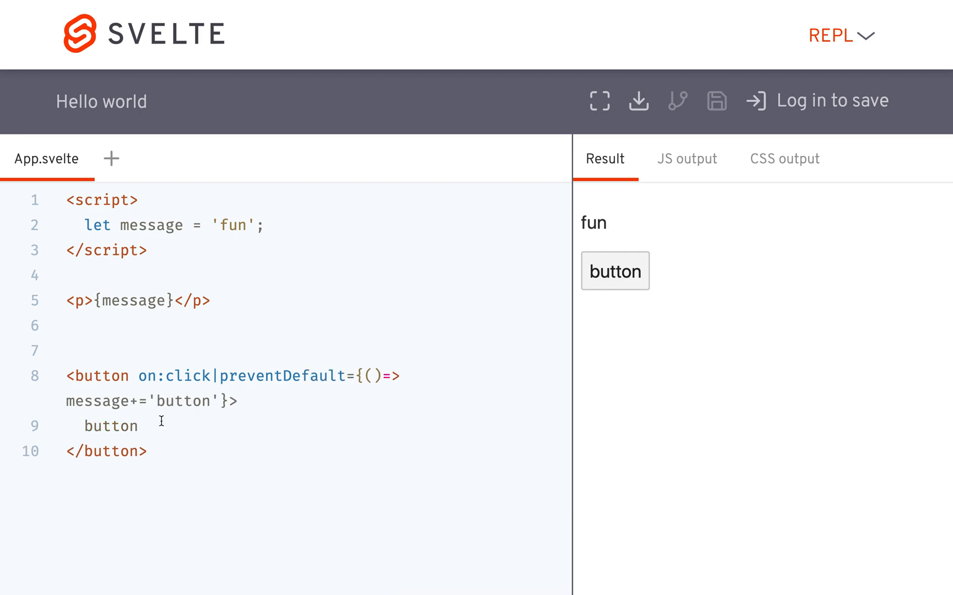
click(615, 271)
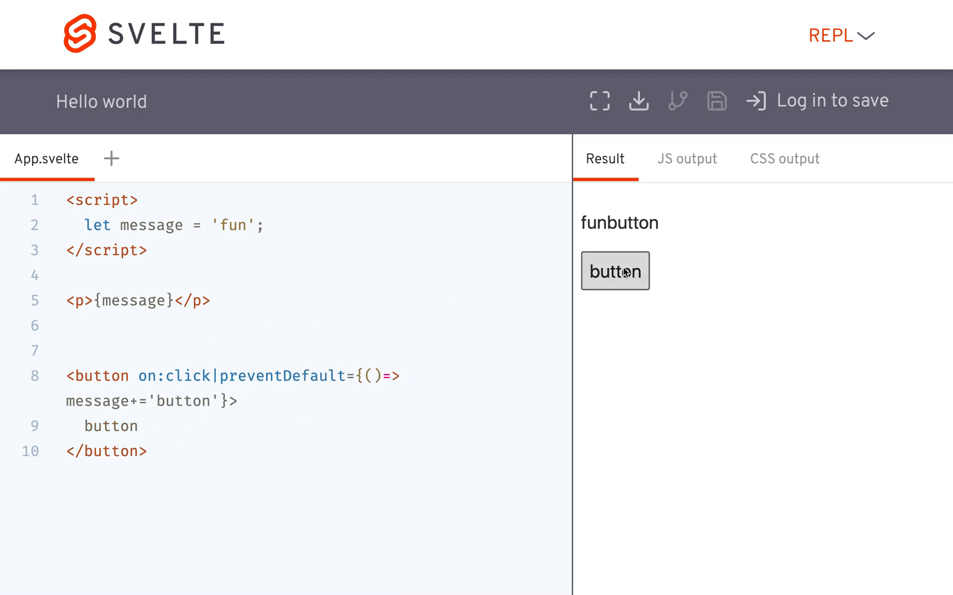
click(614, 271)
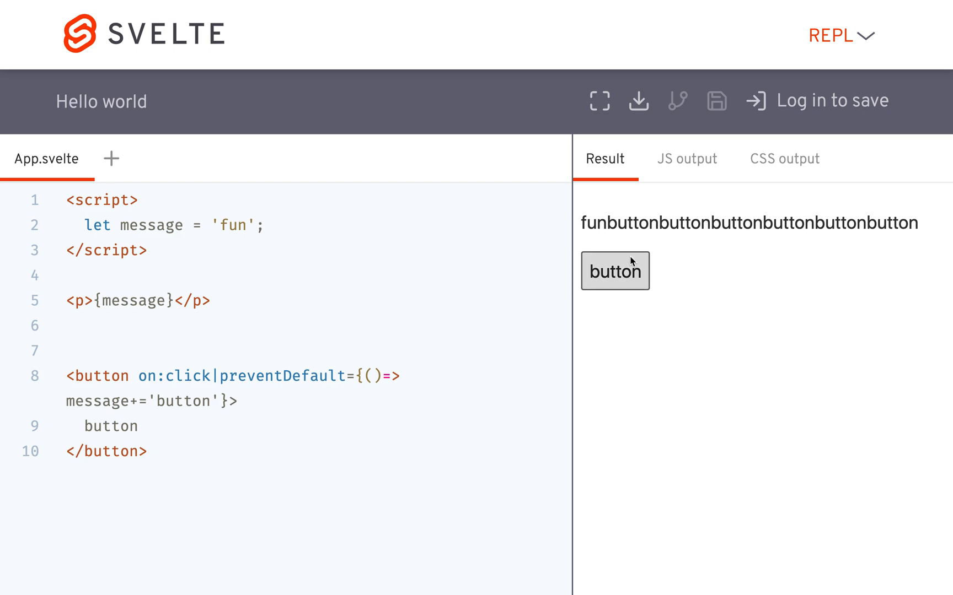
click(613, 271)
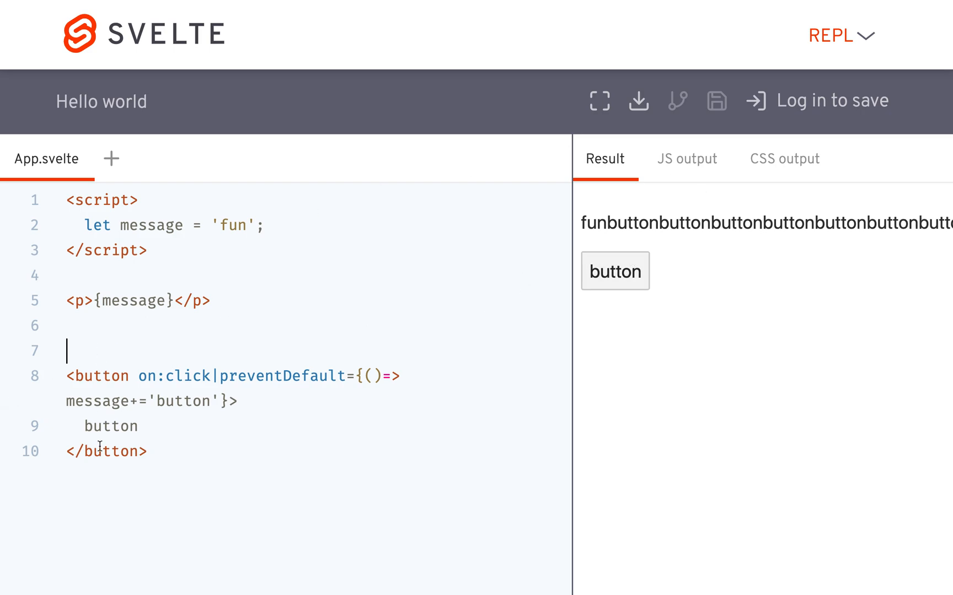
Wrap the button inside a <form> element and test clicking it.
text(<form>)
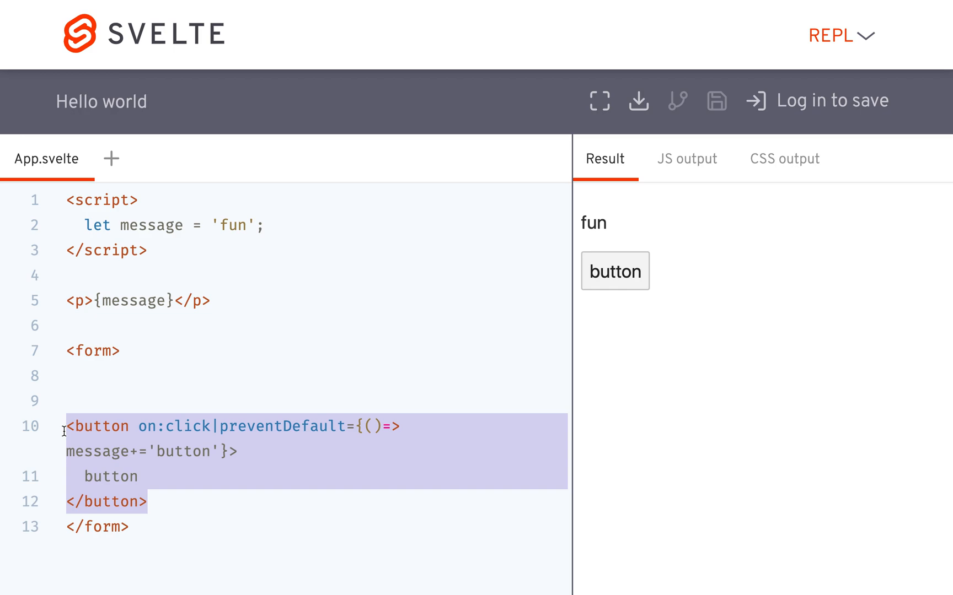
click(69, 400)
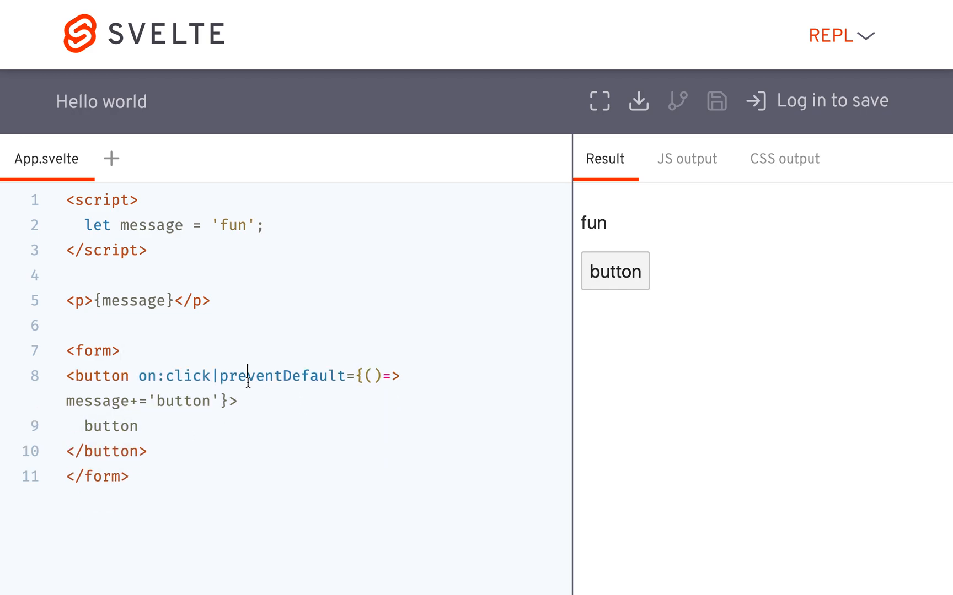
click(613, 271)
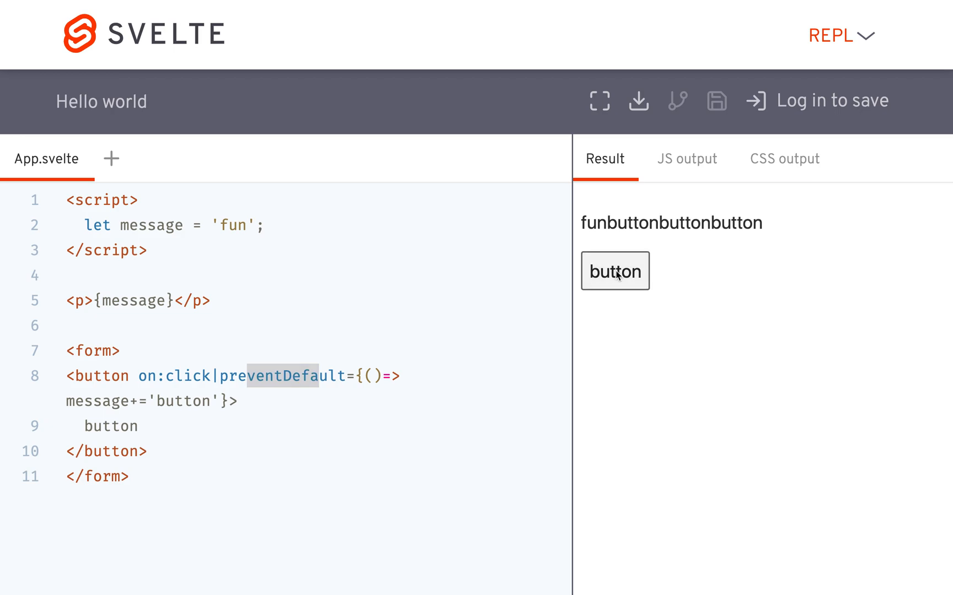
Give the form an action="/repl" attribute.
click(614, 271)
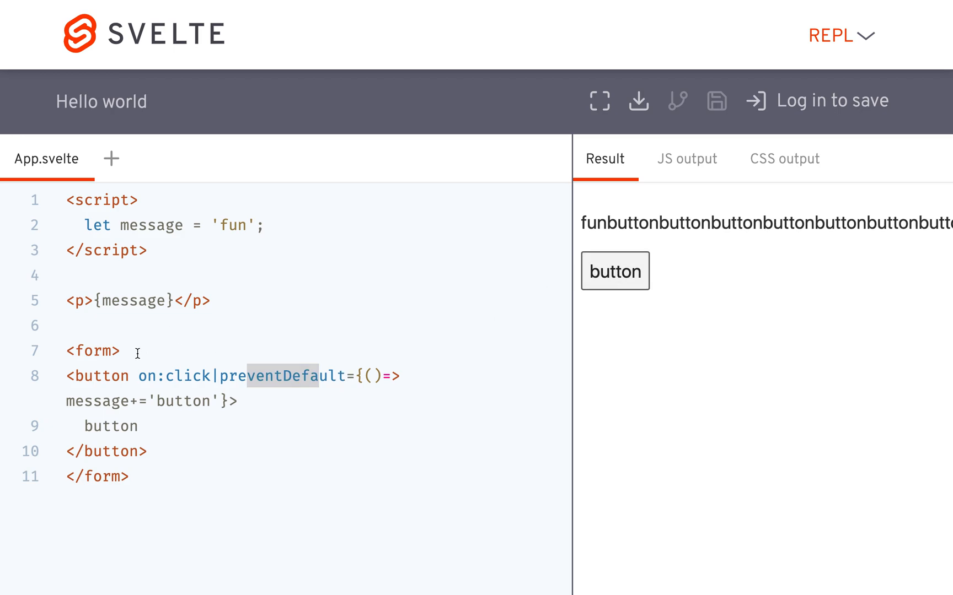
text(action)
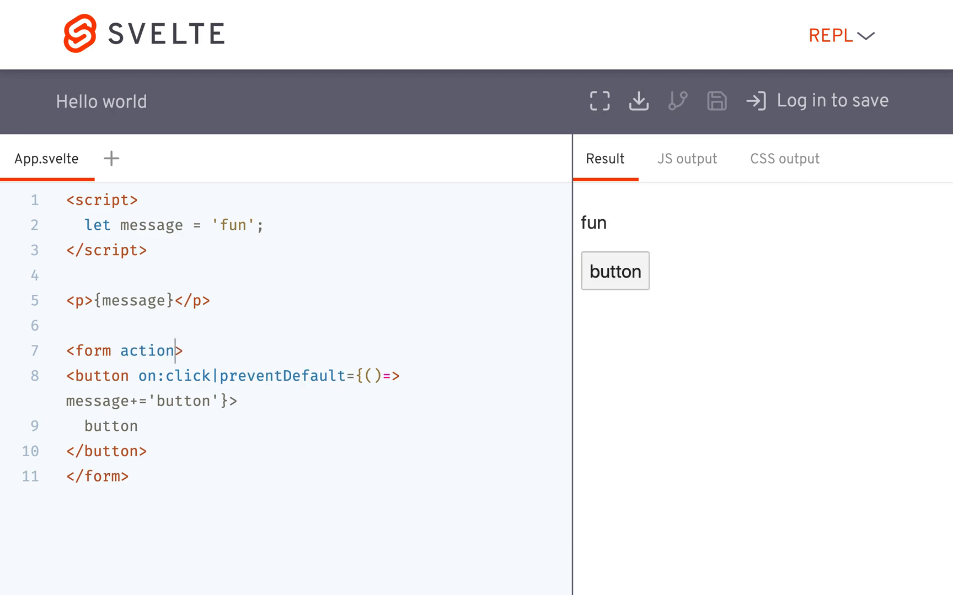
text(="/")
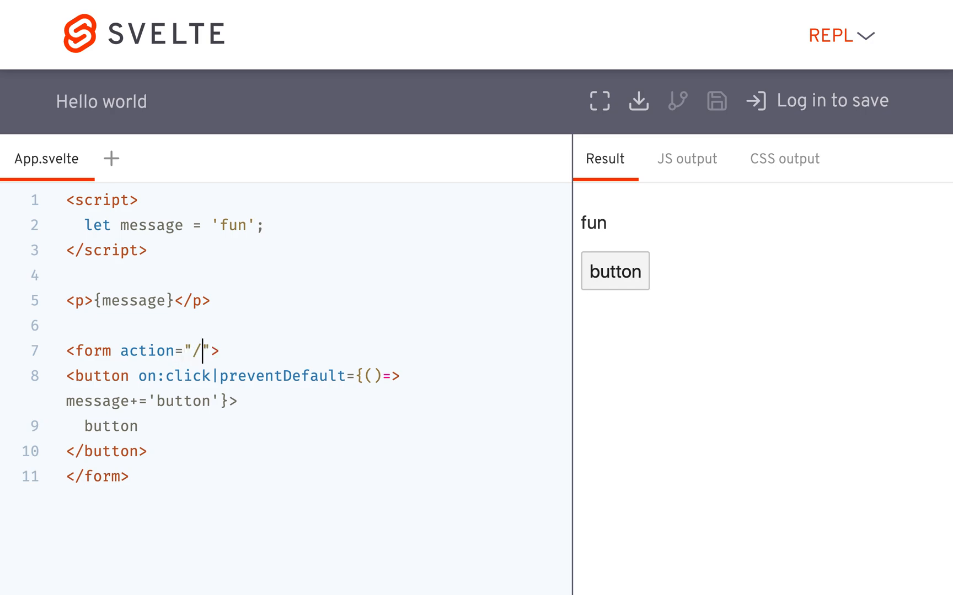
text(repl)
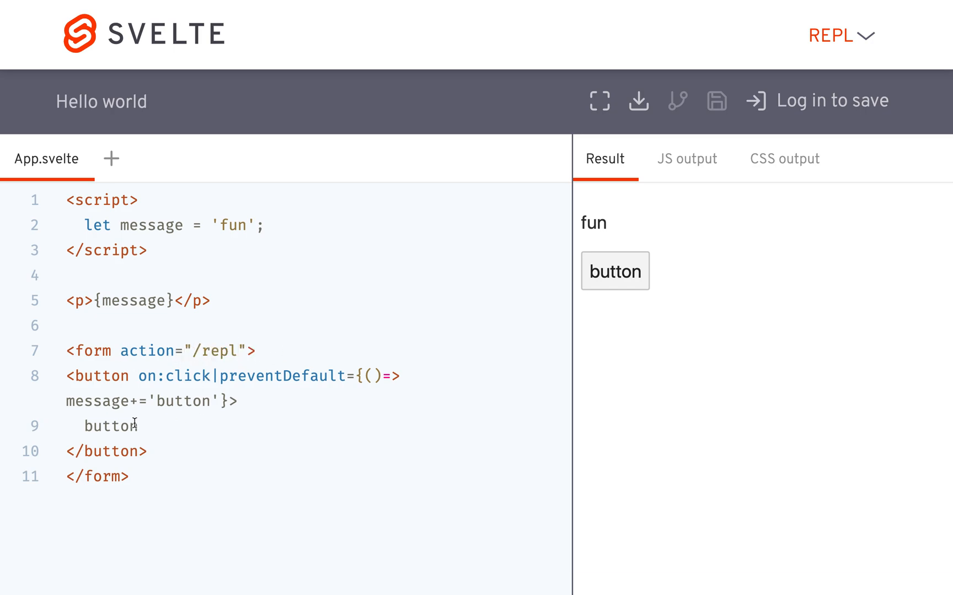
mouse_move(341, 375)
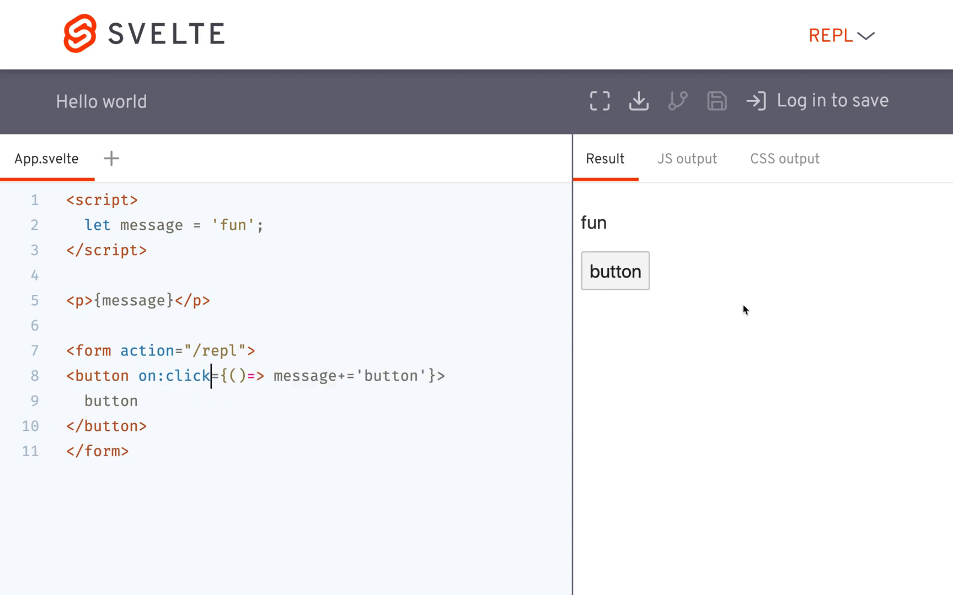
Let the form submit, rerun the preview, then restore |preventDefault on the button's on:click.
click(614, 271)
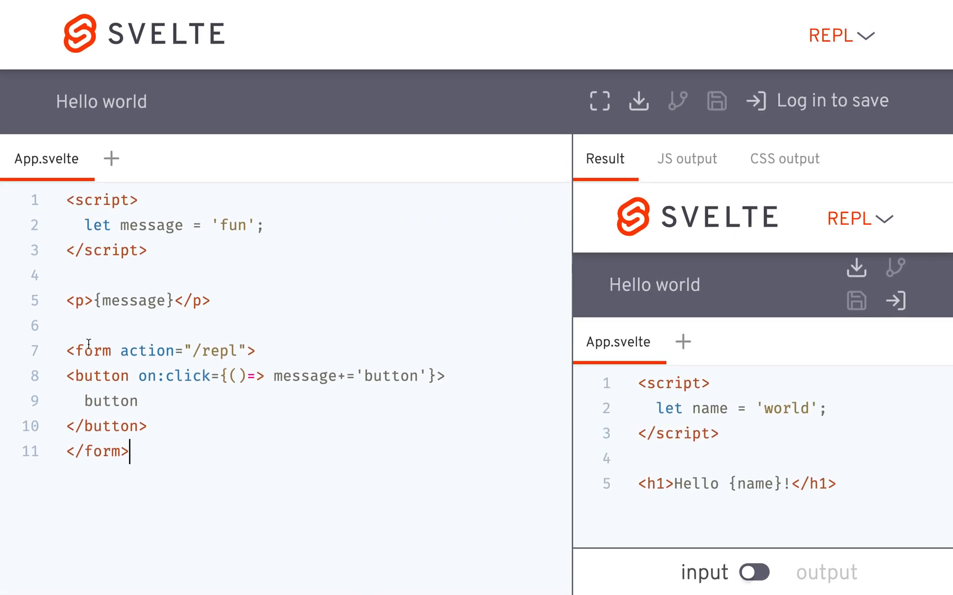
key(ctrl+a)
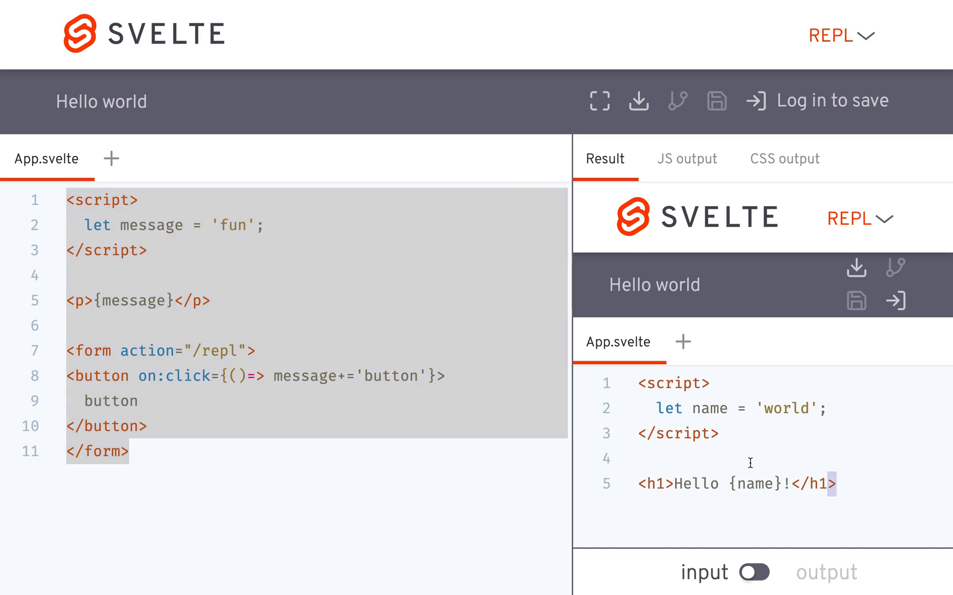
click(752, 572)
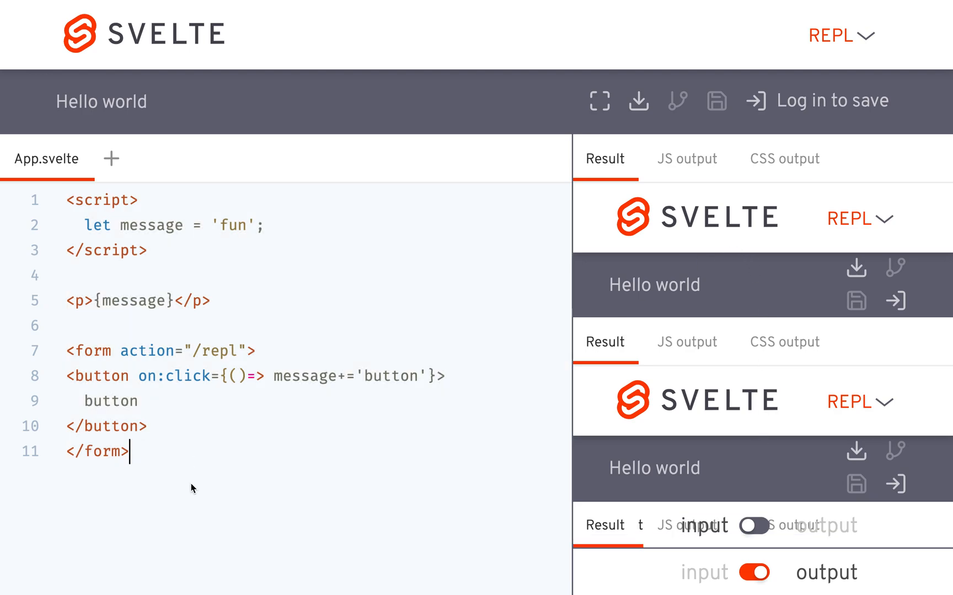
key(ctrl+a)
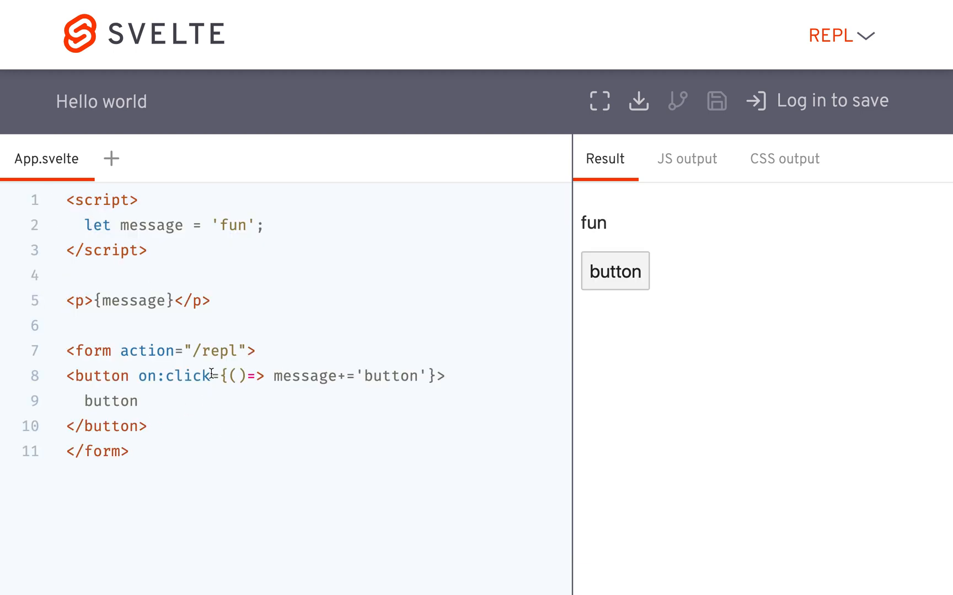
text(|preventDe)
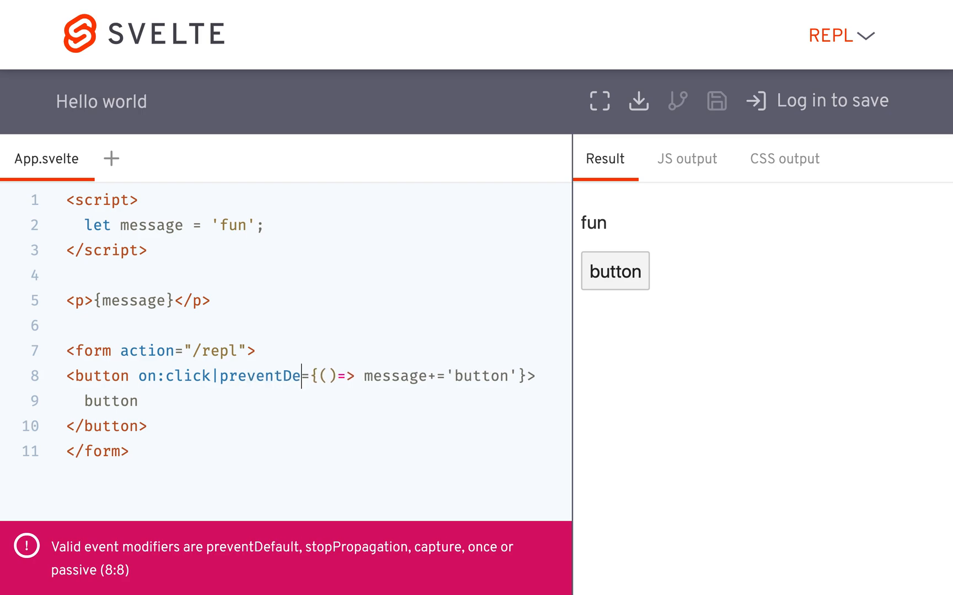
text(fault)
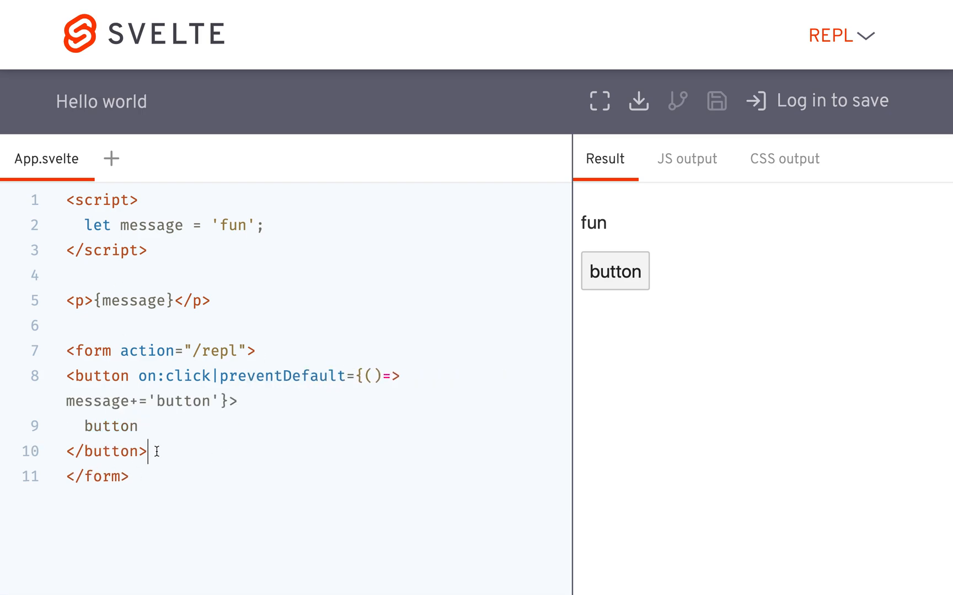
Add on:click={()=>message+='form'} to the form's opening tag.
click(109, 351)
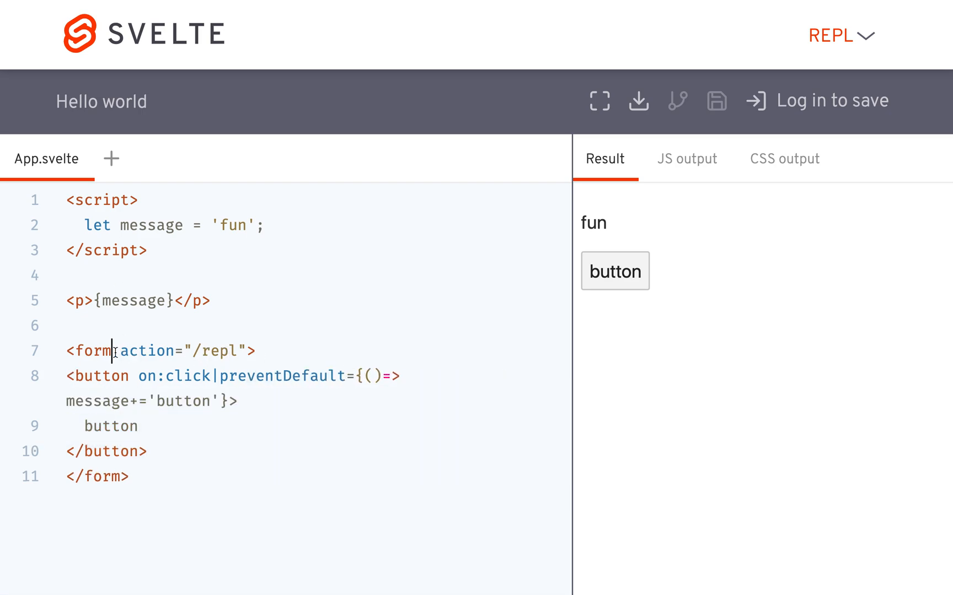
text(on:click=)
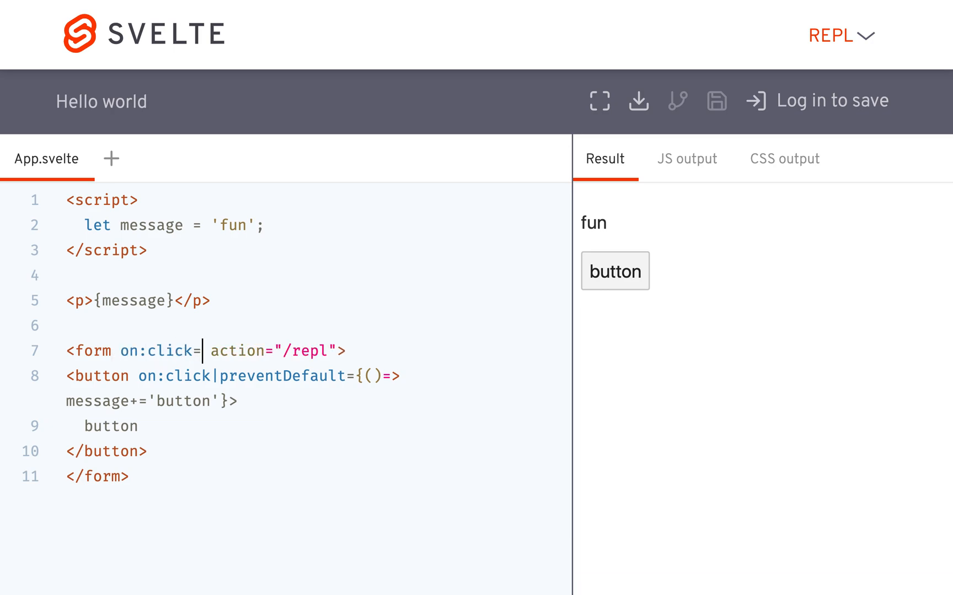
text({})
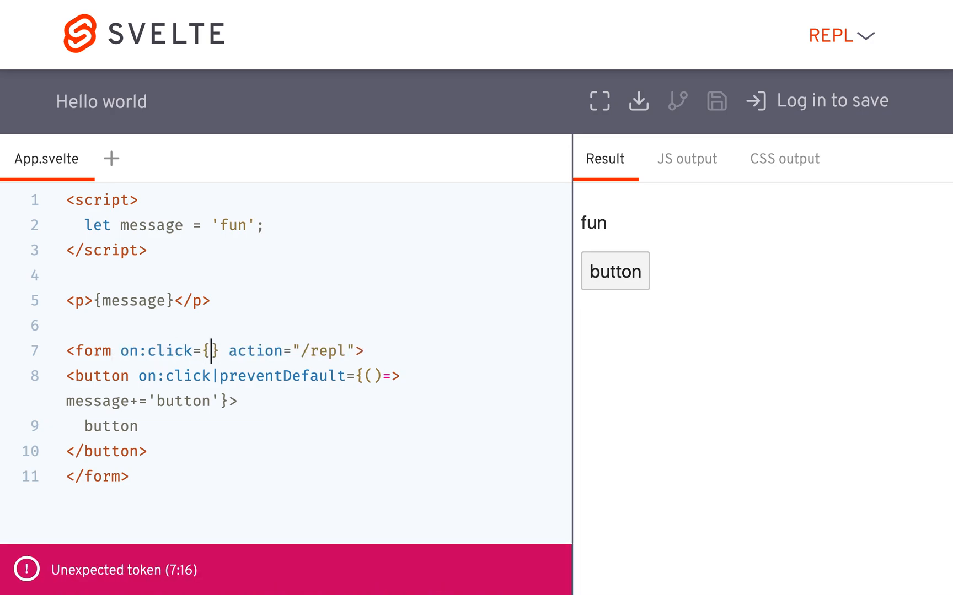
text(()=>)
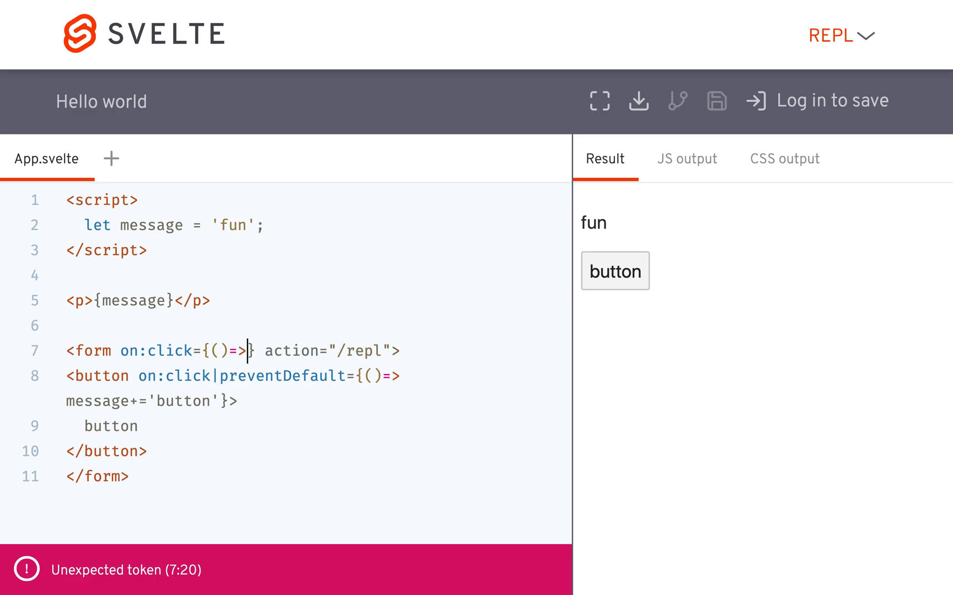
text(messagew)
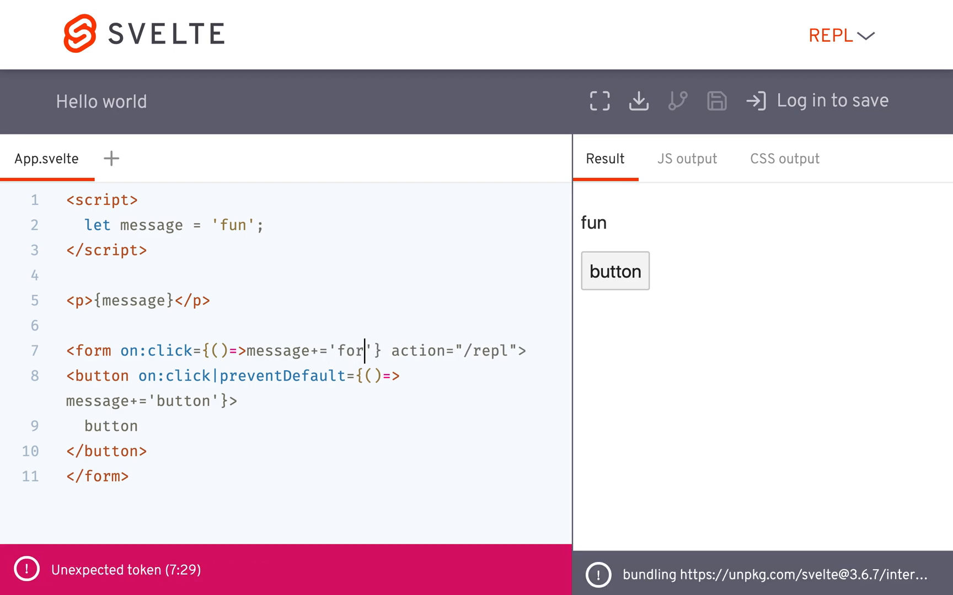
text(m)
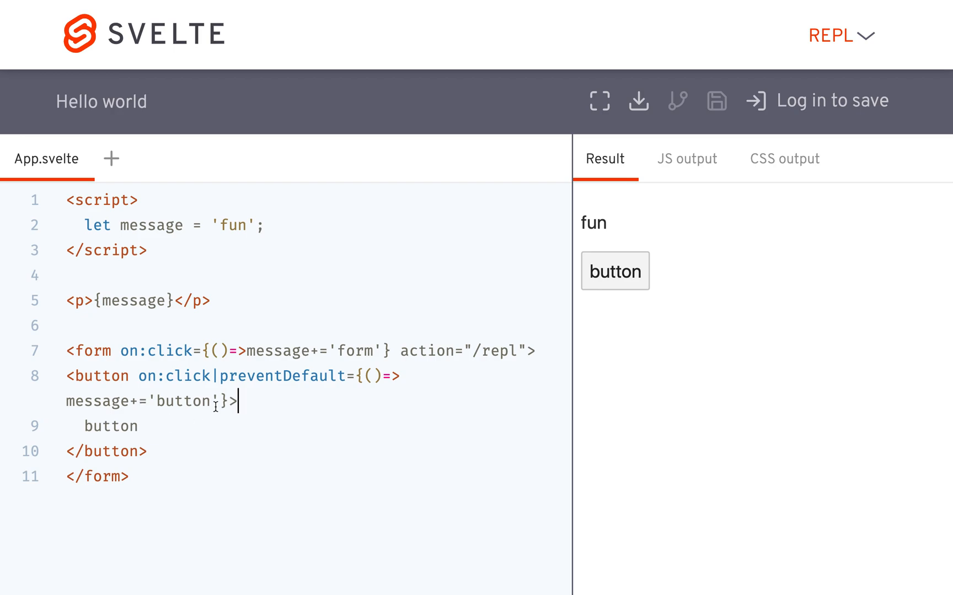
double_click(282, 376)
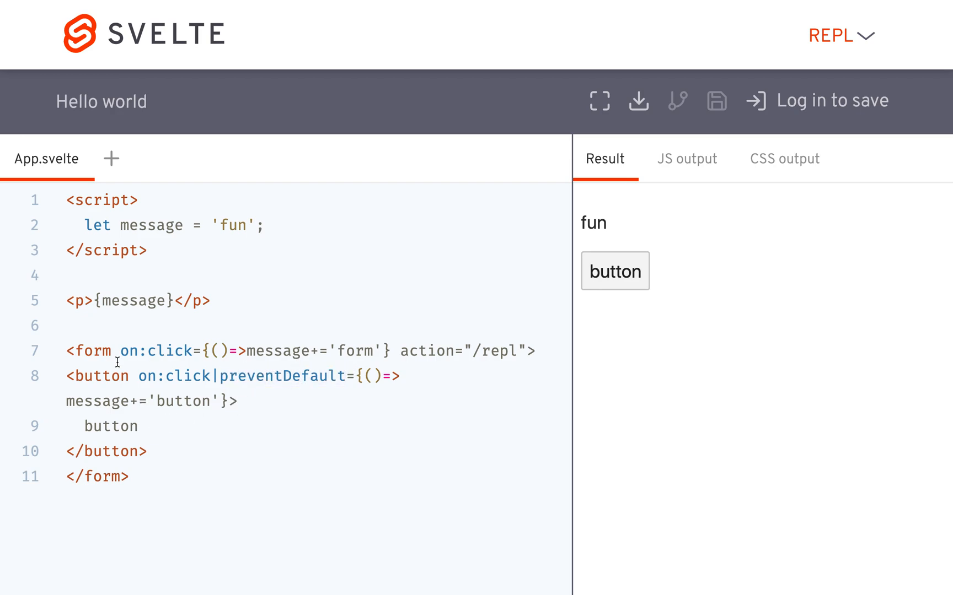
Click the preview button twice, appending 'buttonform' to the message each time.
click(613, 272)
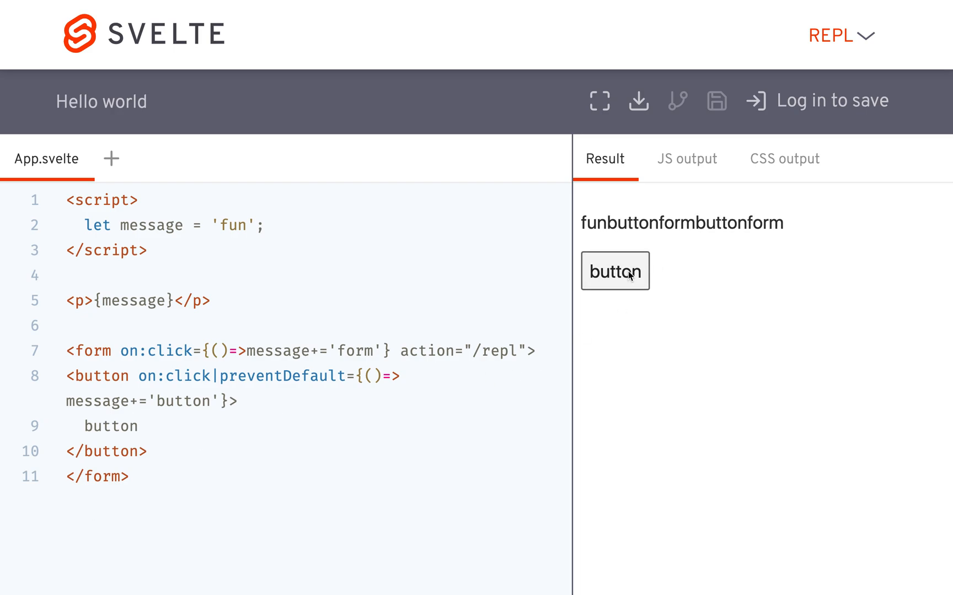
click(614, 272)
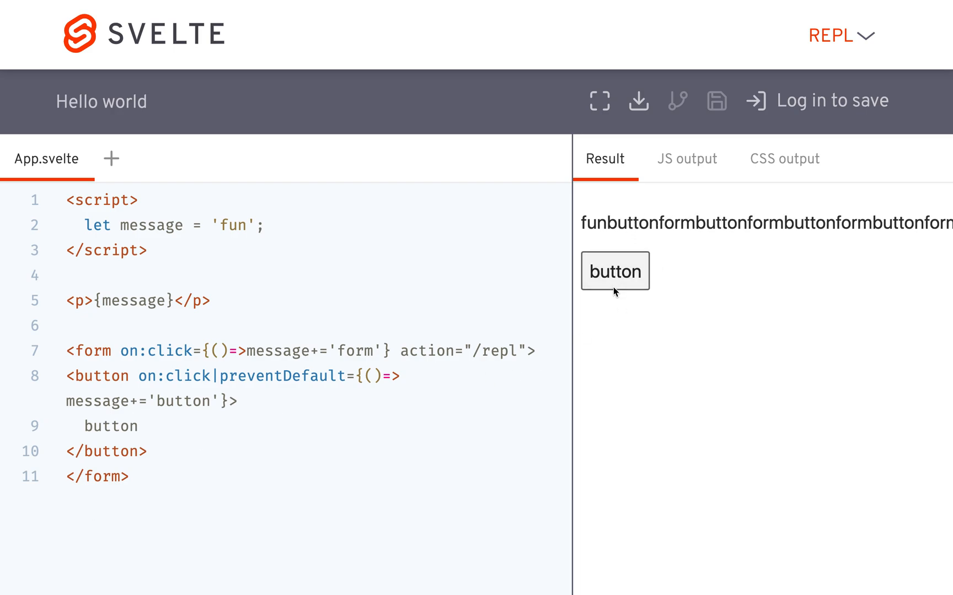
mouse_move(74, 343)
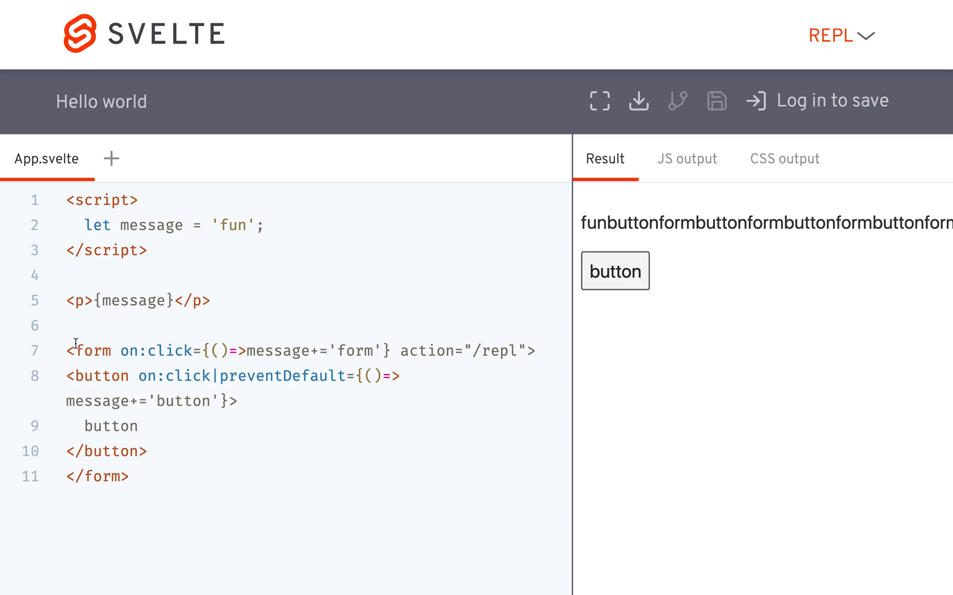
mouse_move(341, 376)
text(|)
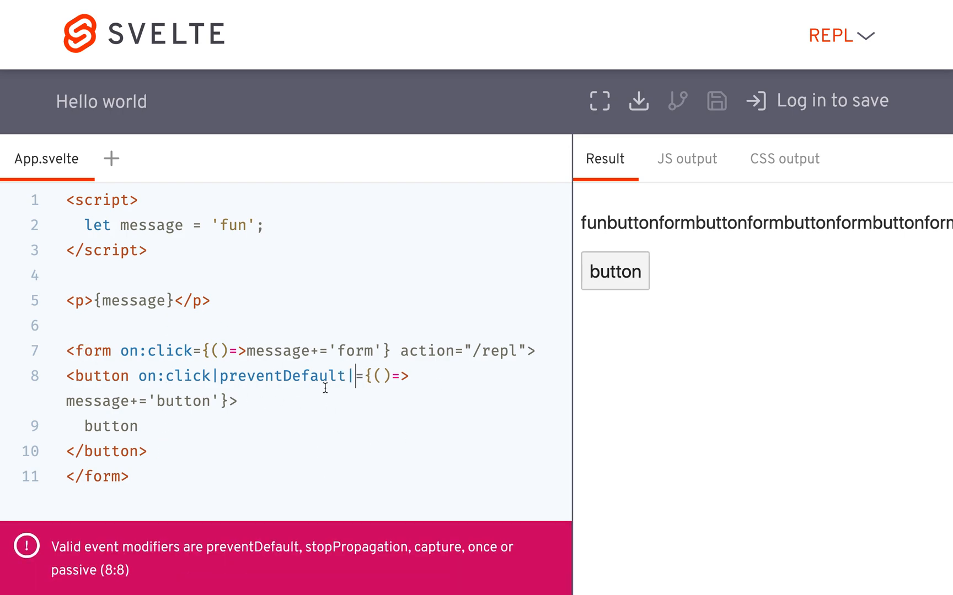
Append |stopPropagation to the button's on:click and verify clicks add only 'button'.
text(stopPropa)
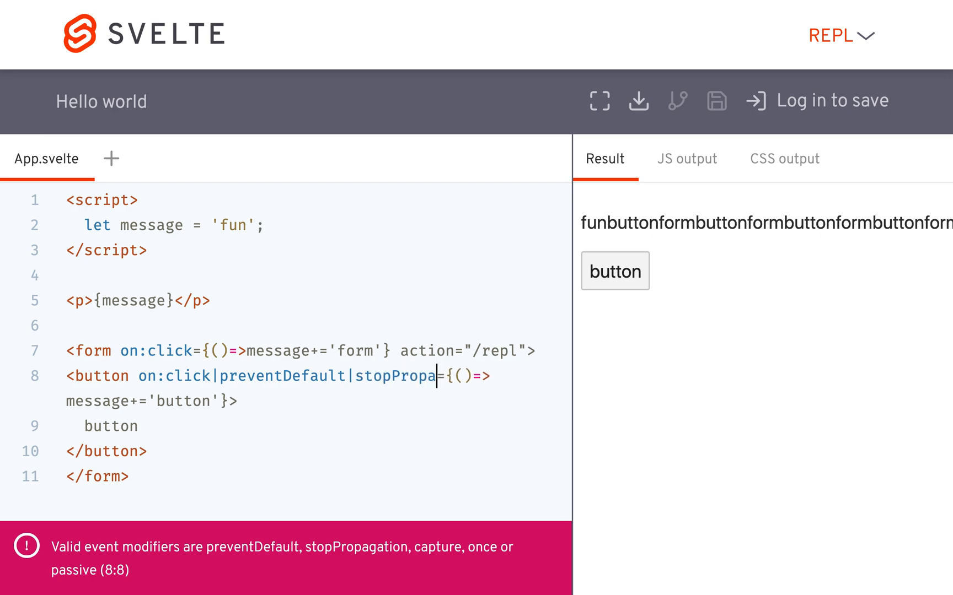
text(gation)
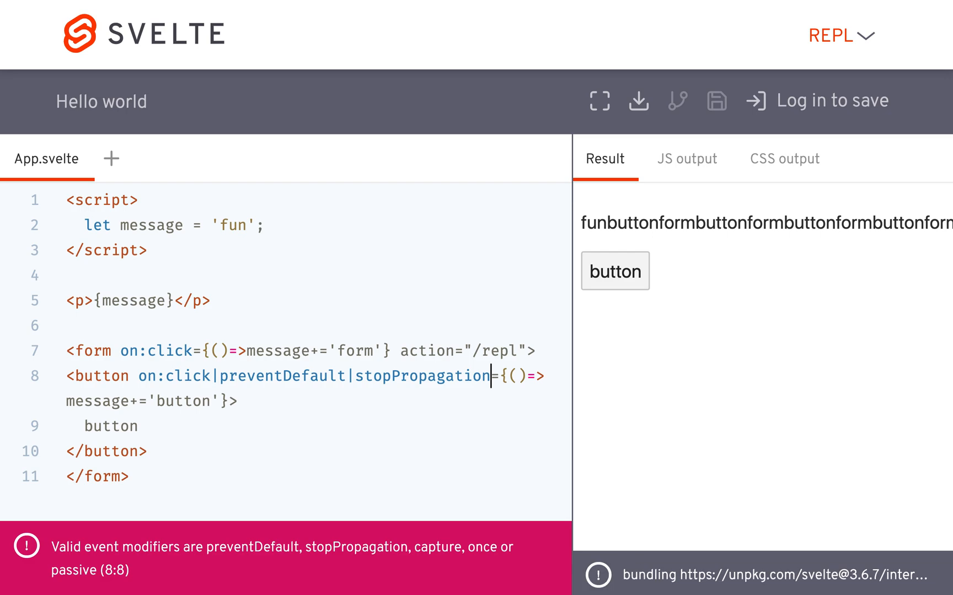
click(614, 271)
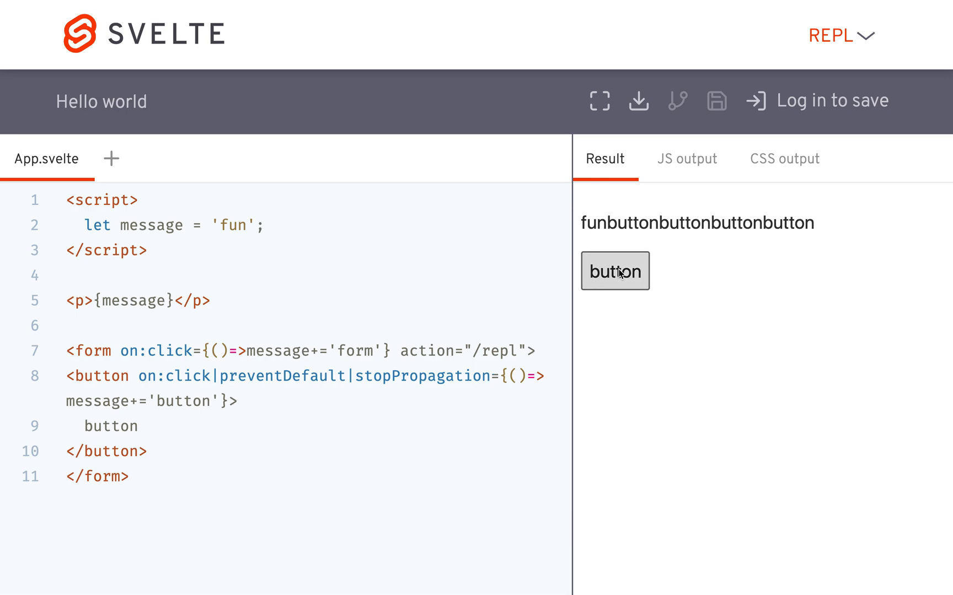
click(615, 271)
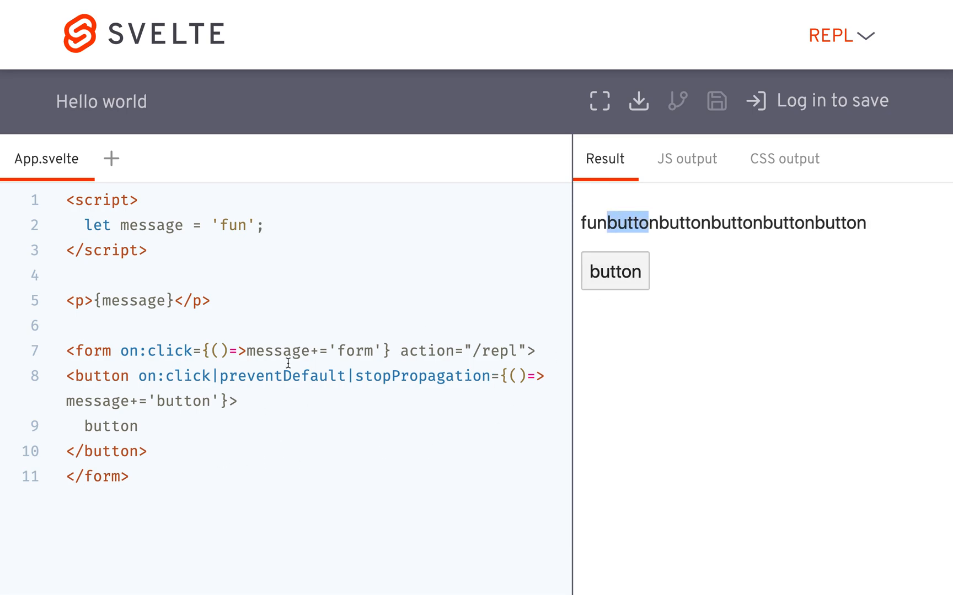
mouse_move(885, 206)
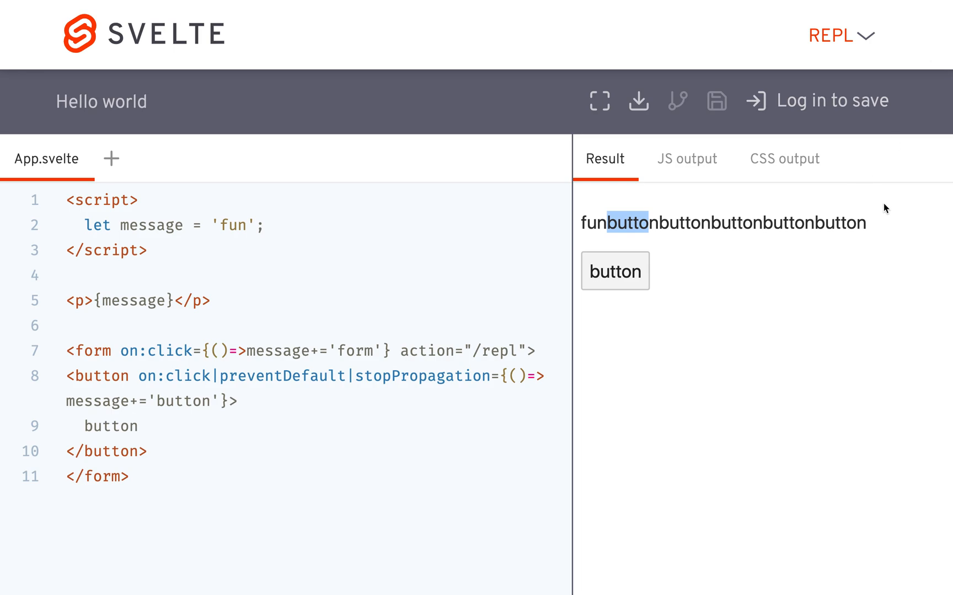
mouse_move(574, 242)
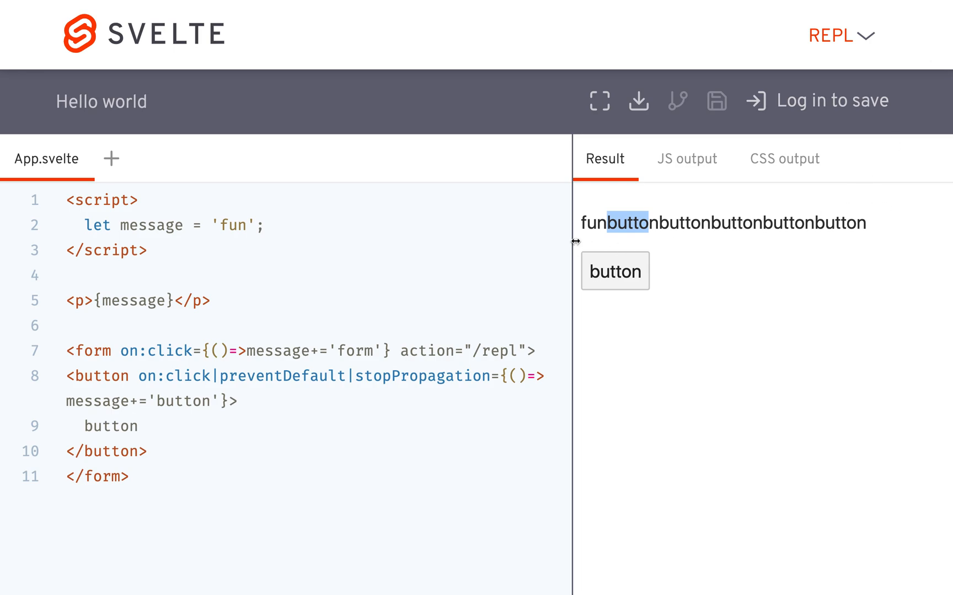
mouse_move(594, 60)
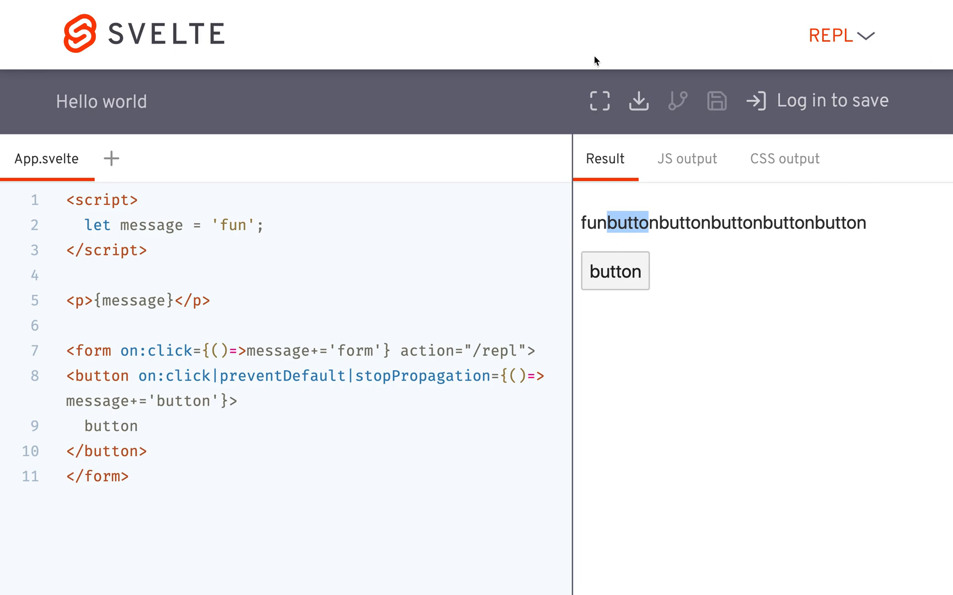
Go to the API docs section listing preventDefault, stopPropagation, passive, capture and once.
click(840, 35)
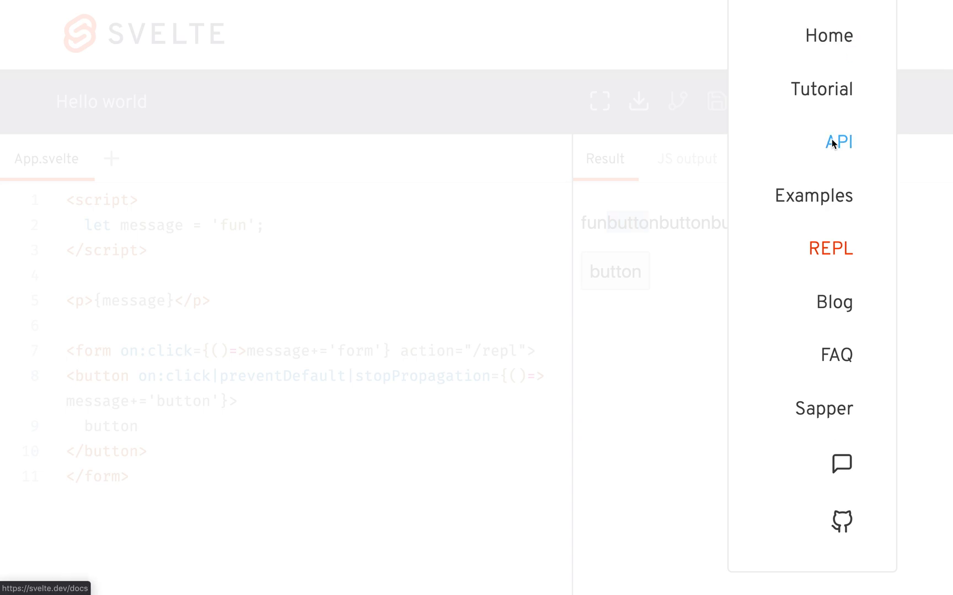
click(838, 141)
text(passivew)
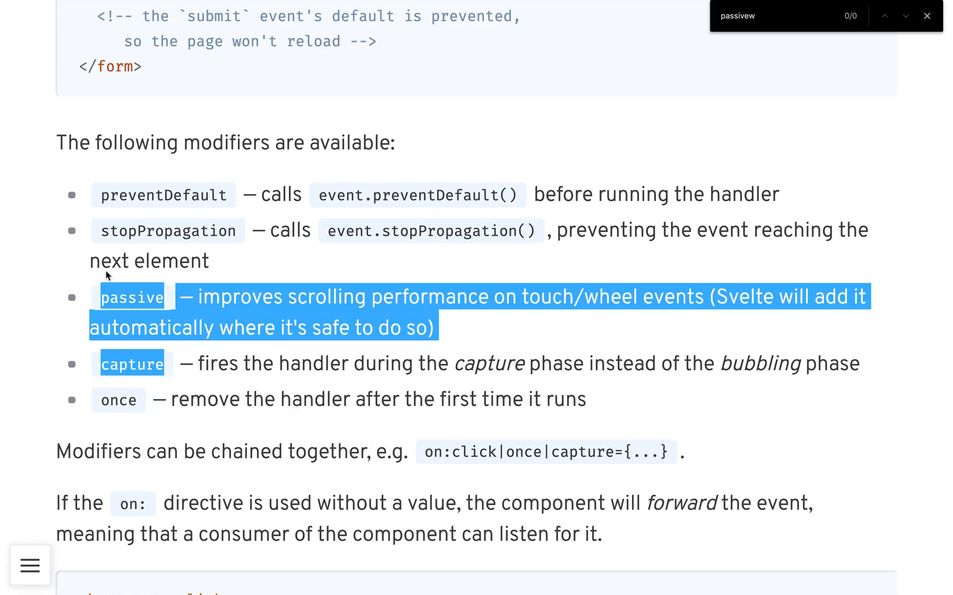
click(741, 377)
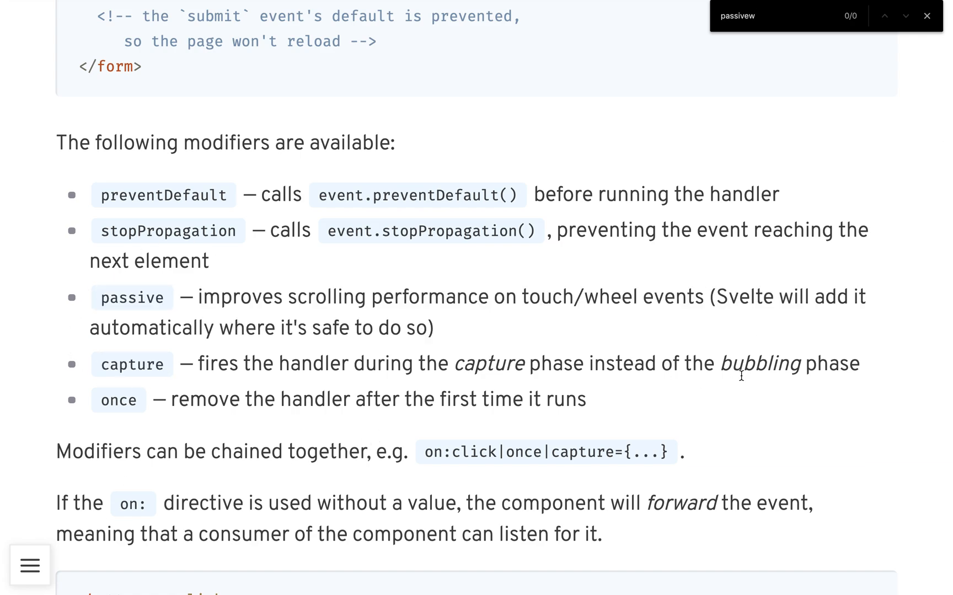
mouse_move(653, 142)
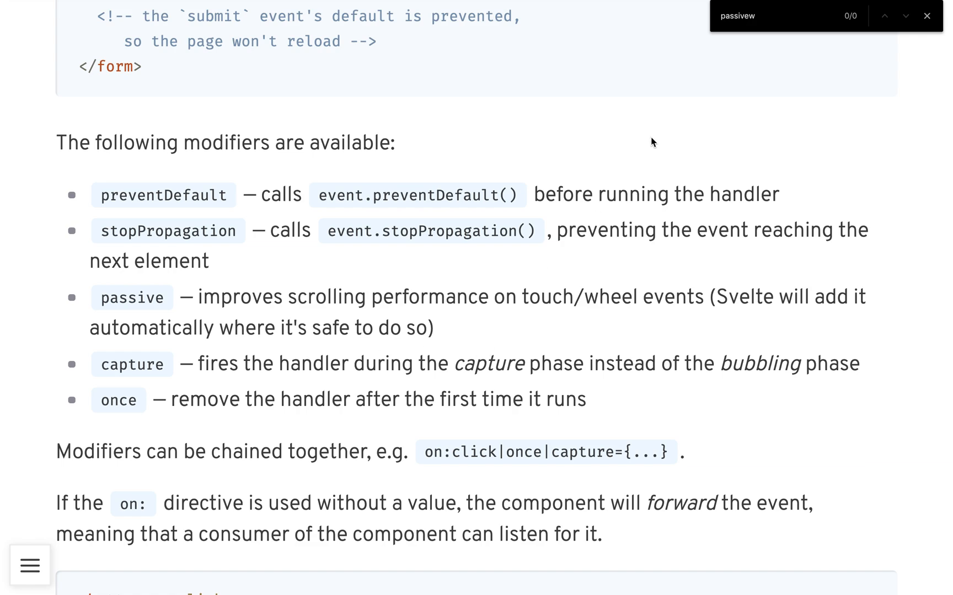
mouse_move(662, 4)
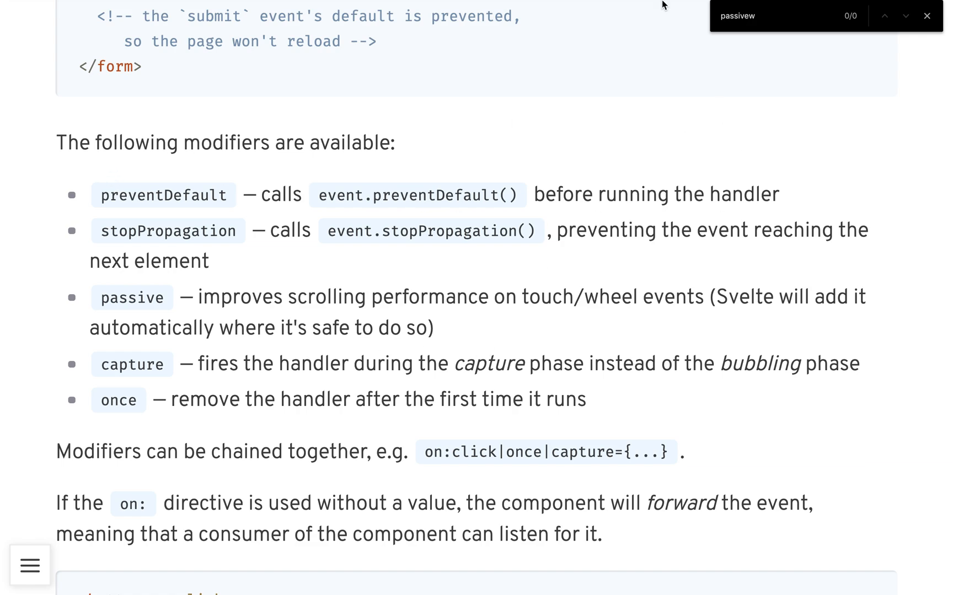